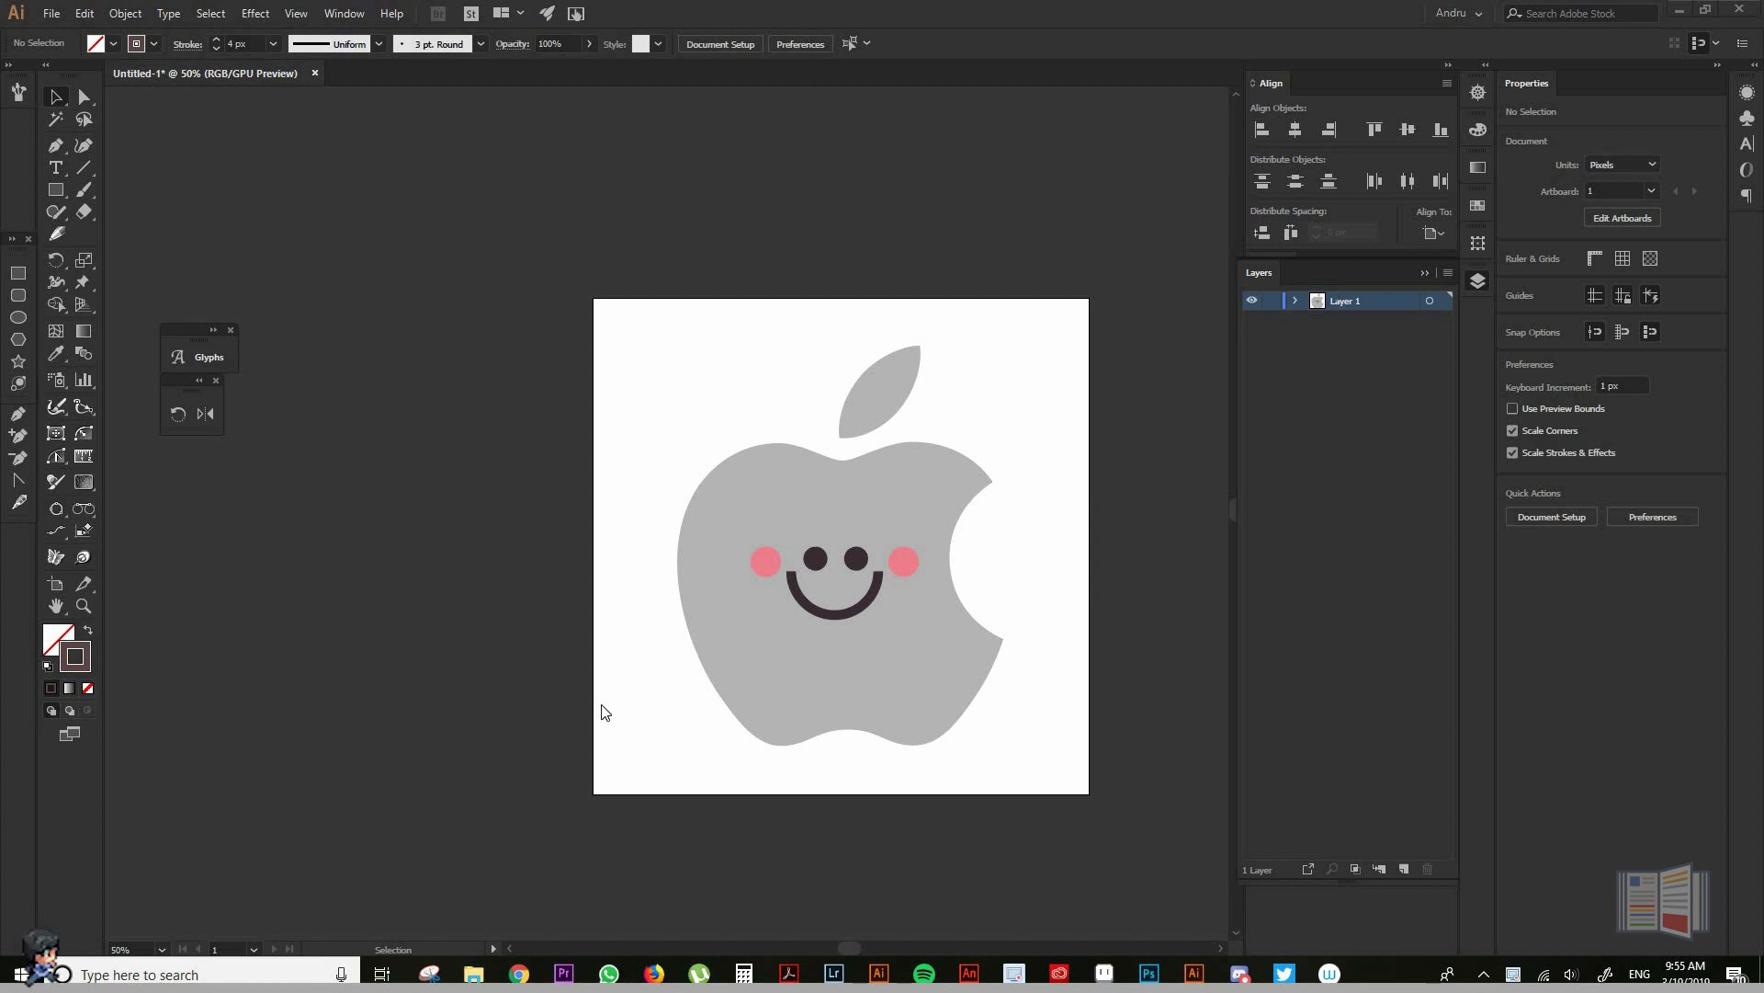
mouse_move(626, 656)
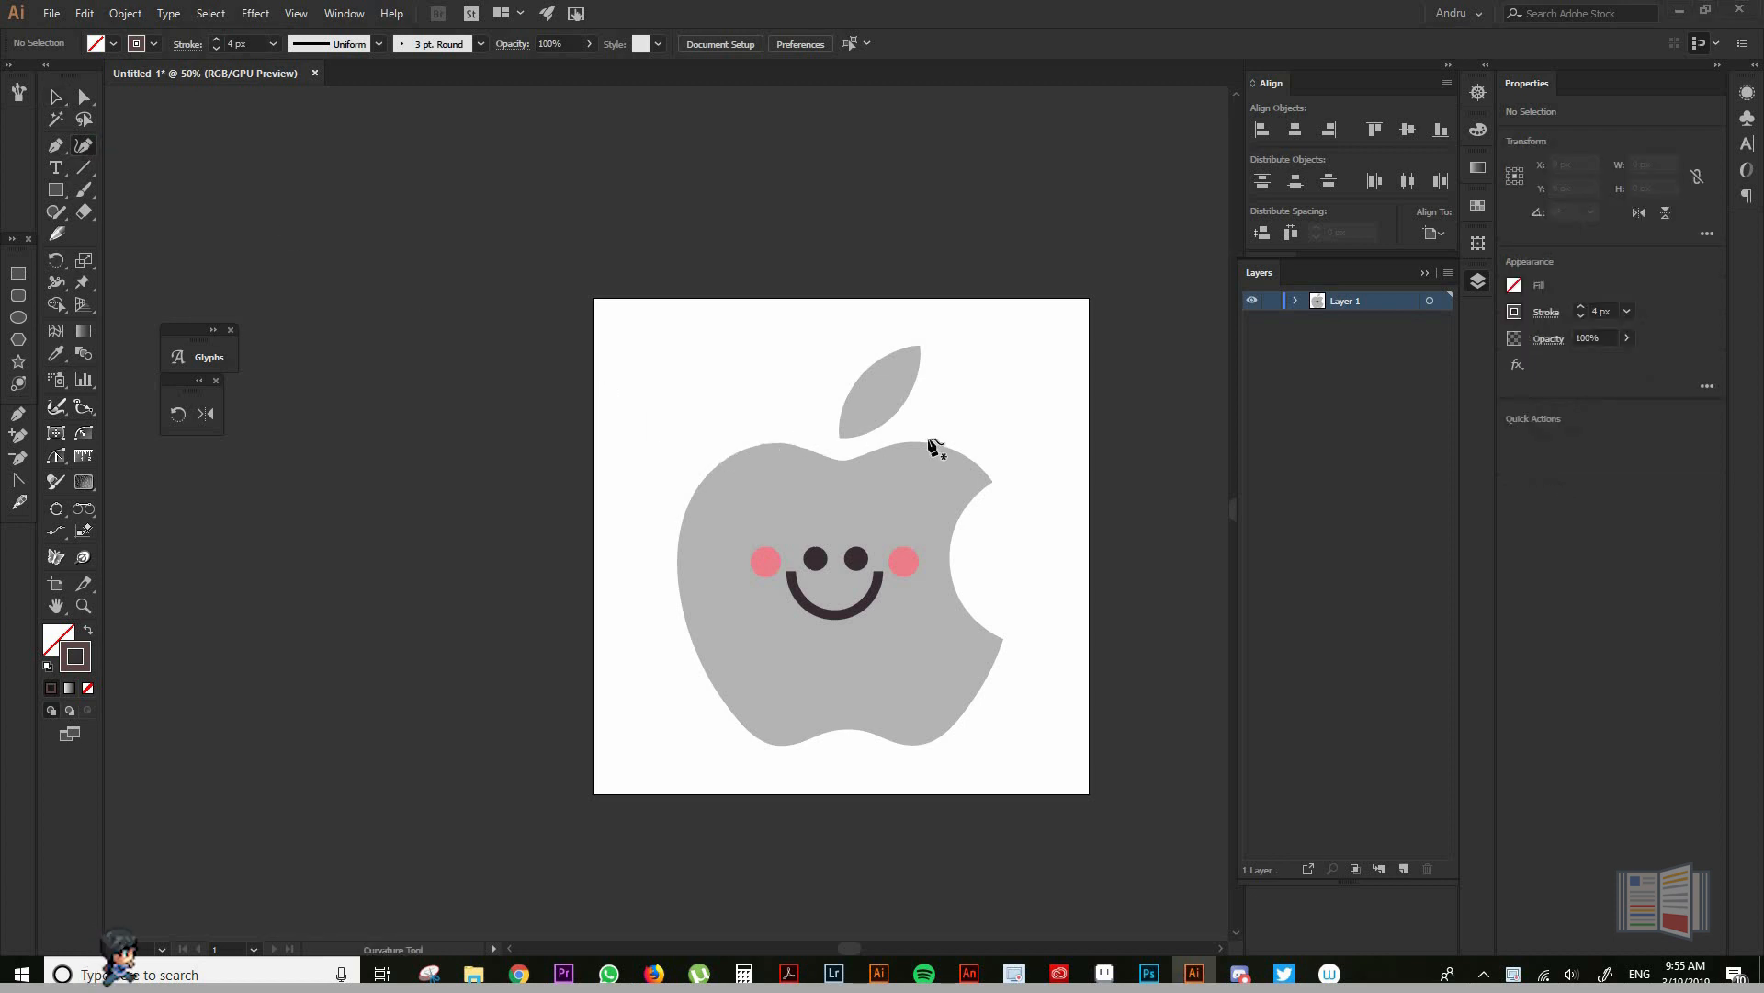
mouse_move(923, 351)
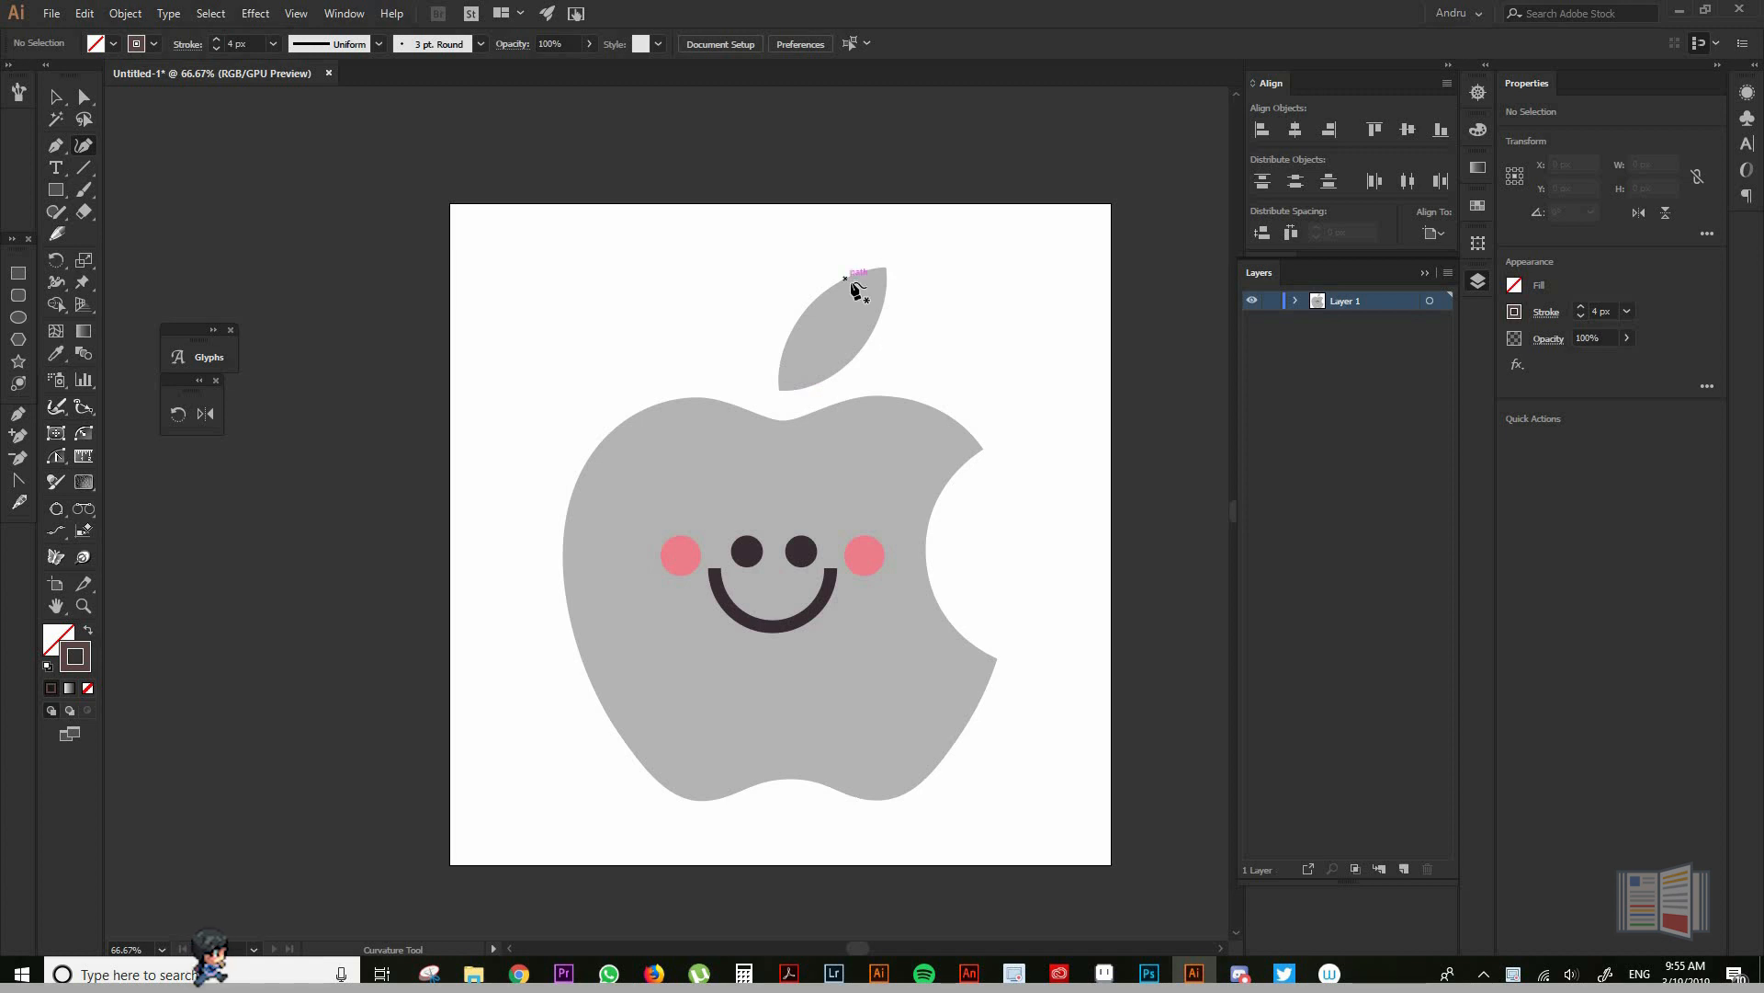
mouse_move(893, 277)
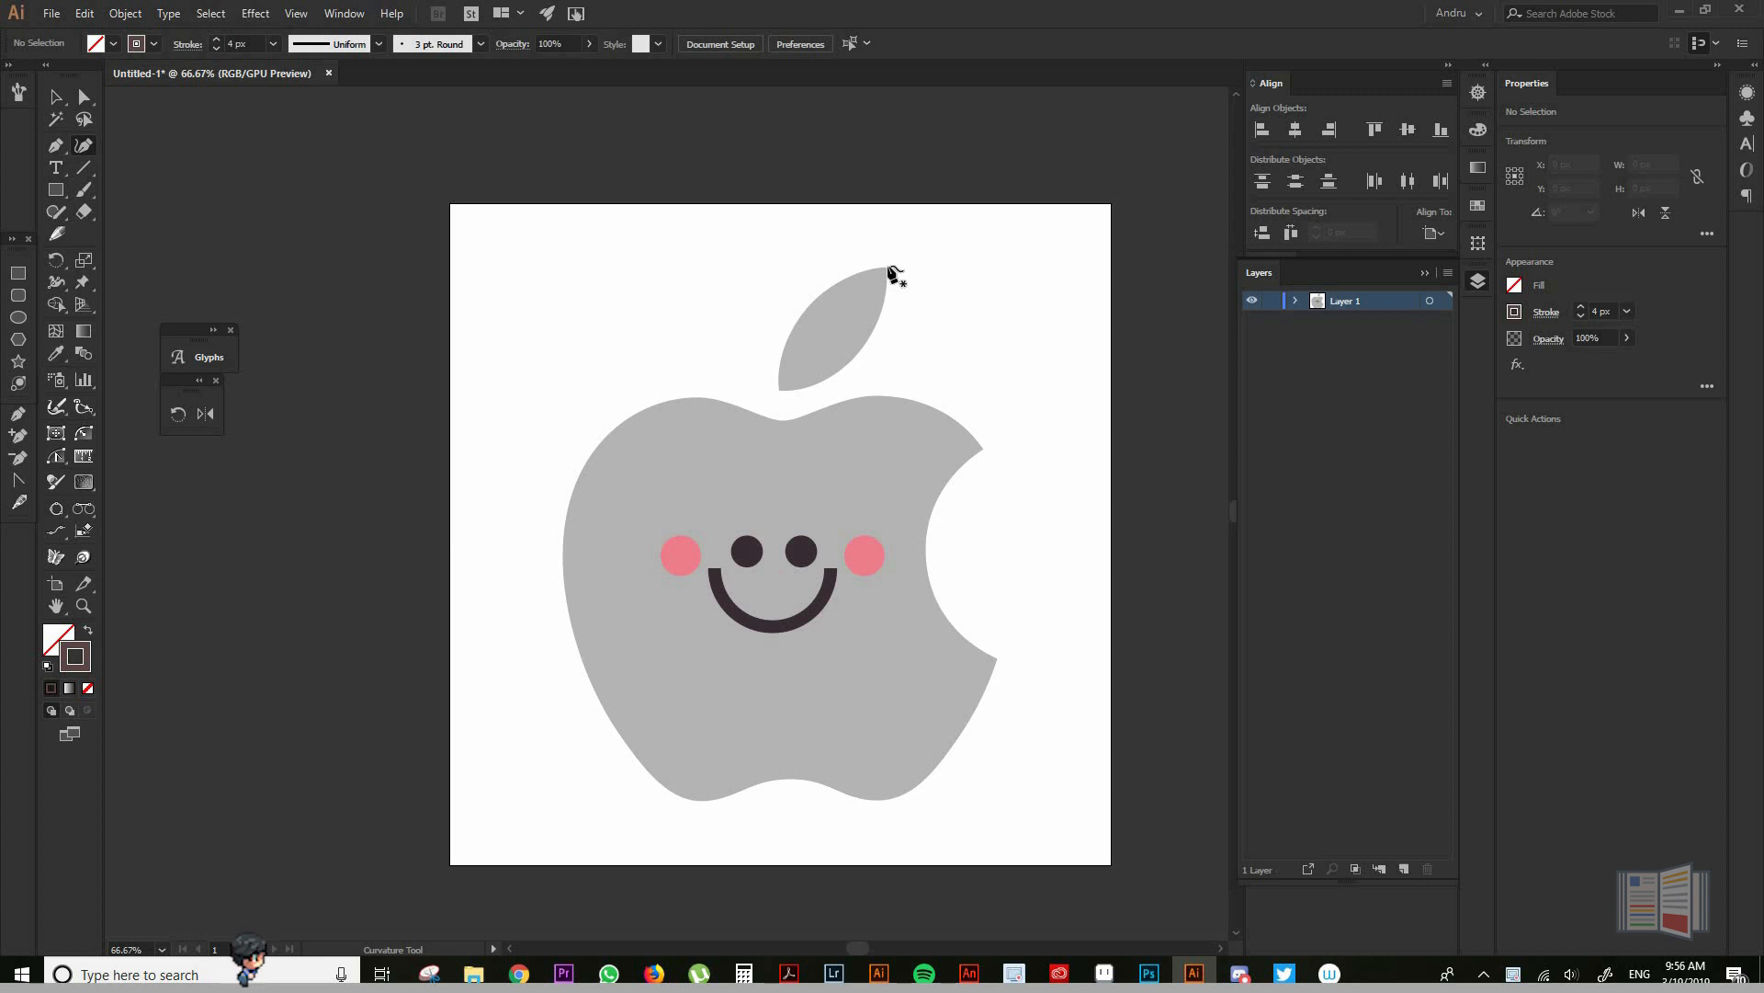
Start the leaf path at its tip and bend the curve along its left edge.
click(886, 271)
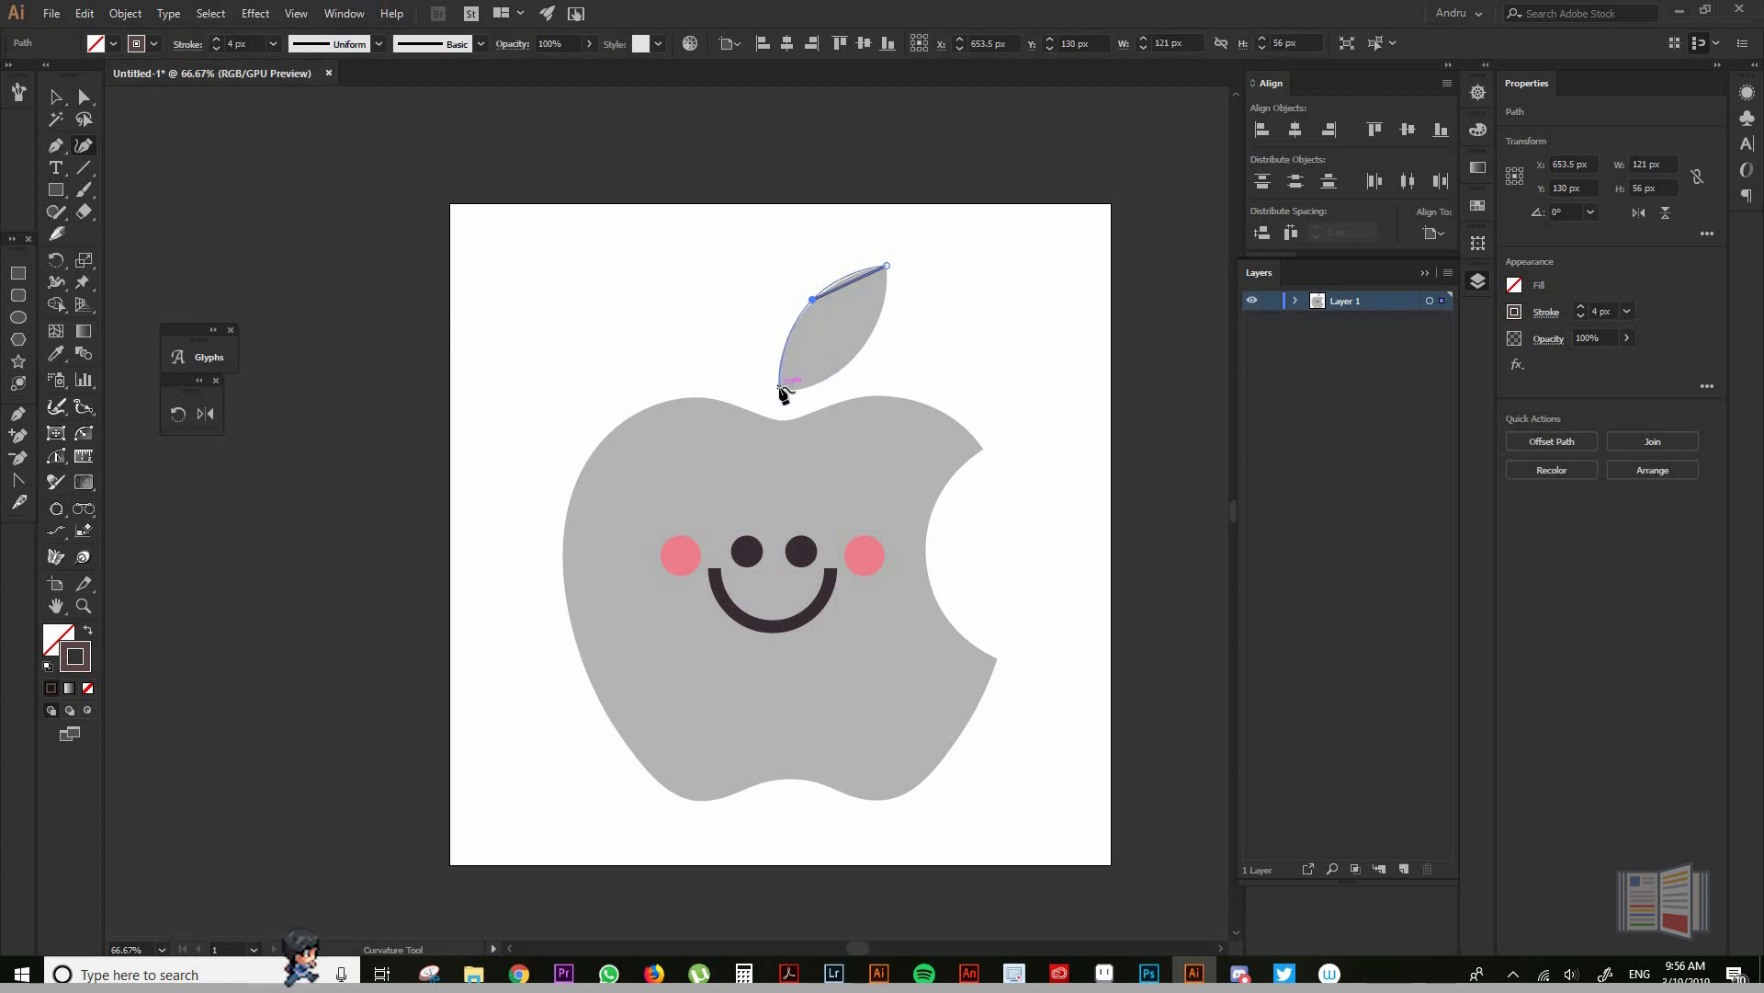
drag(785, 393, 880, 338)
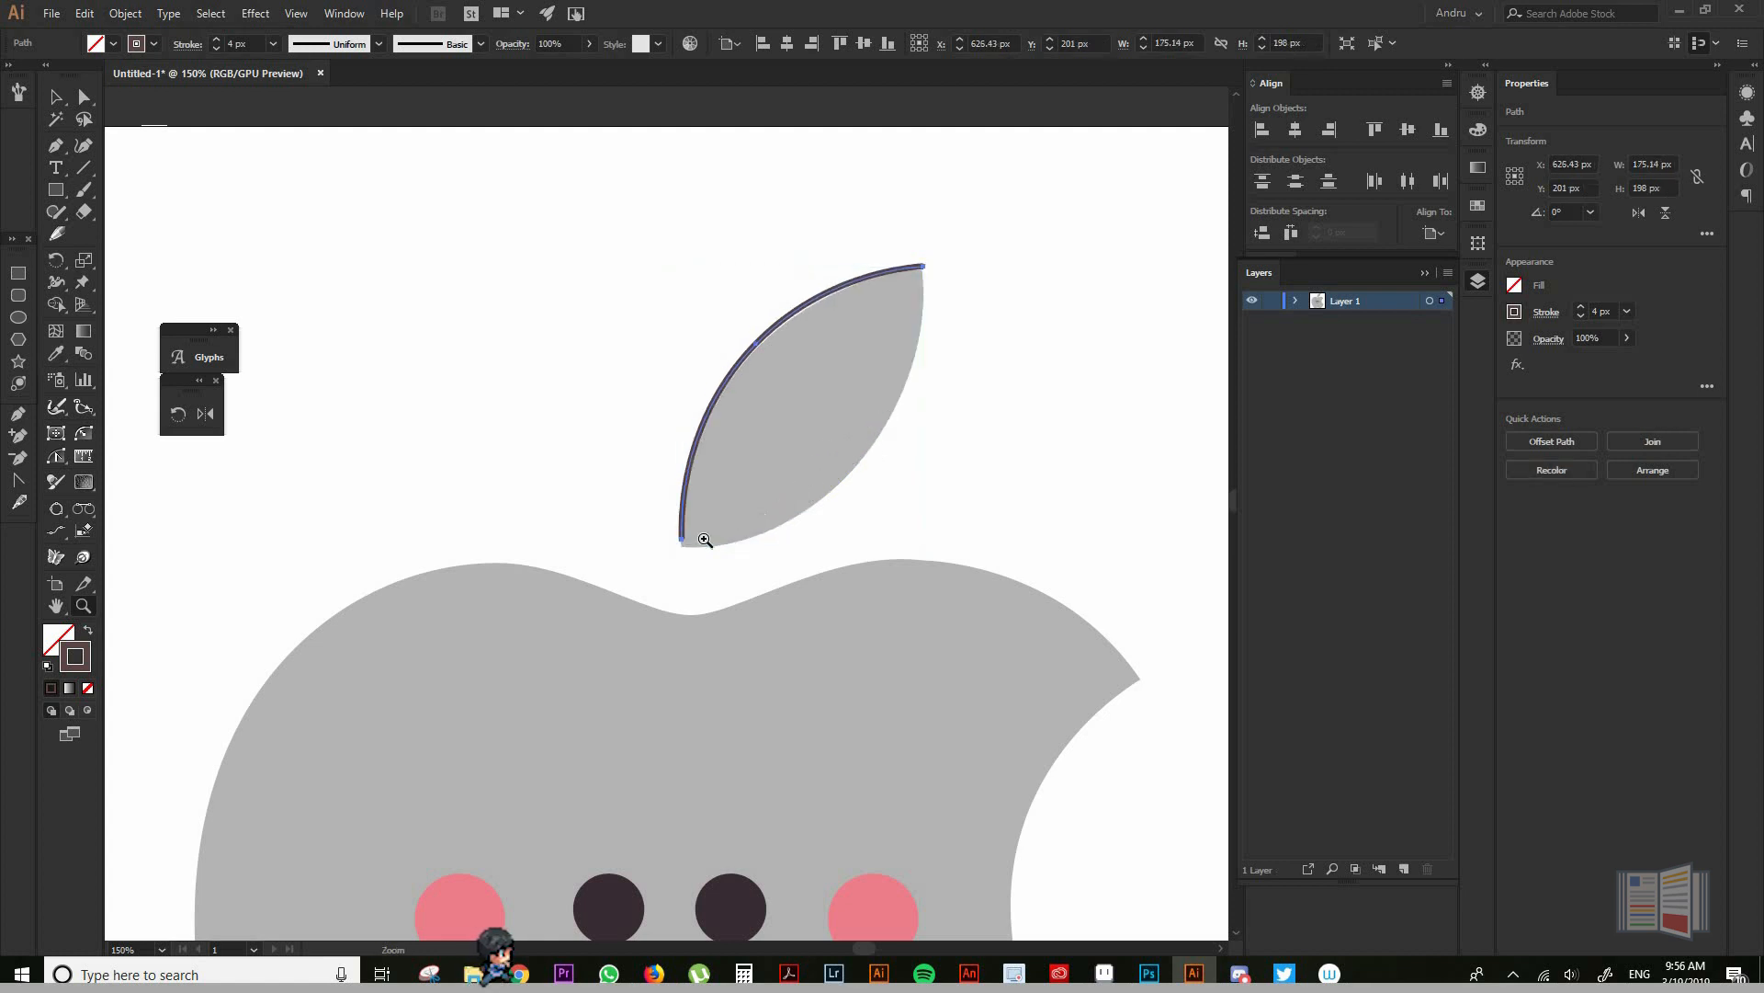
Move and fine-tune the leaf path's end anchor onto the leaf base.
drag(704, 541, 684, 544)
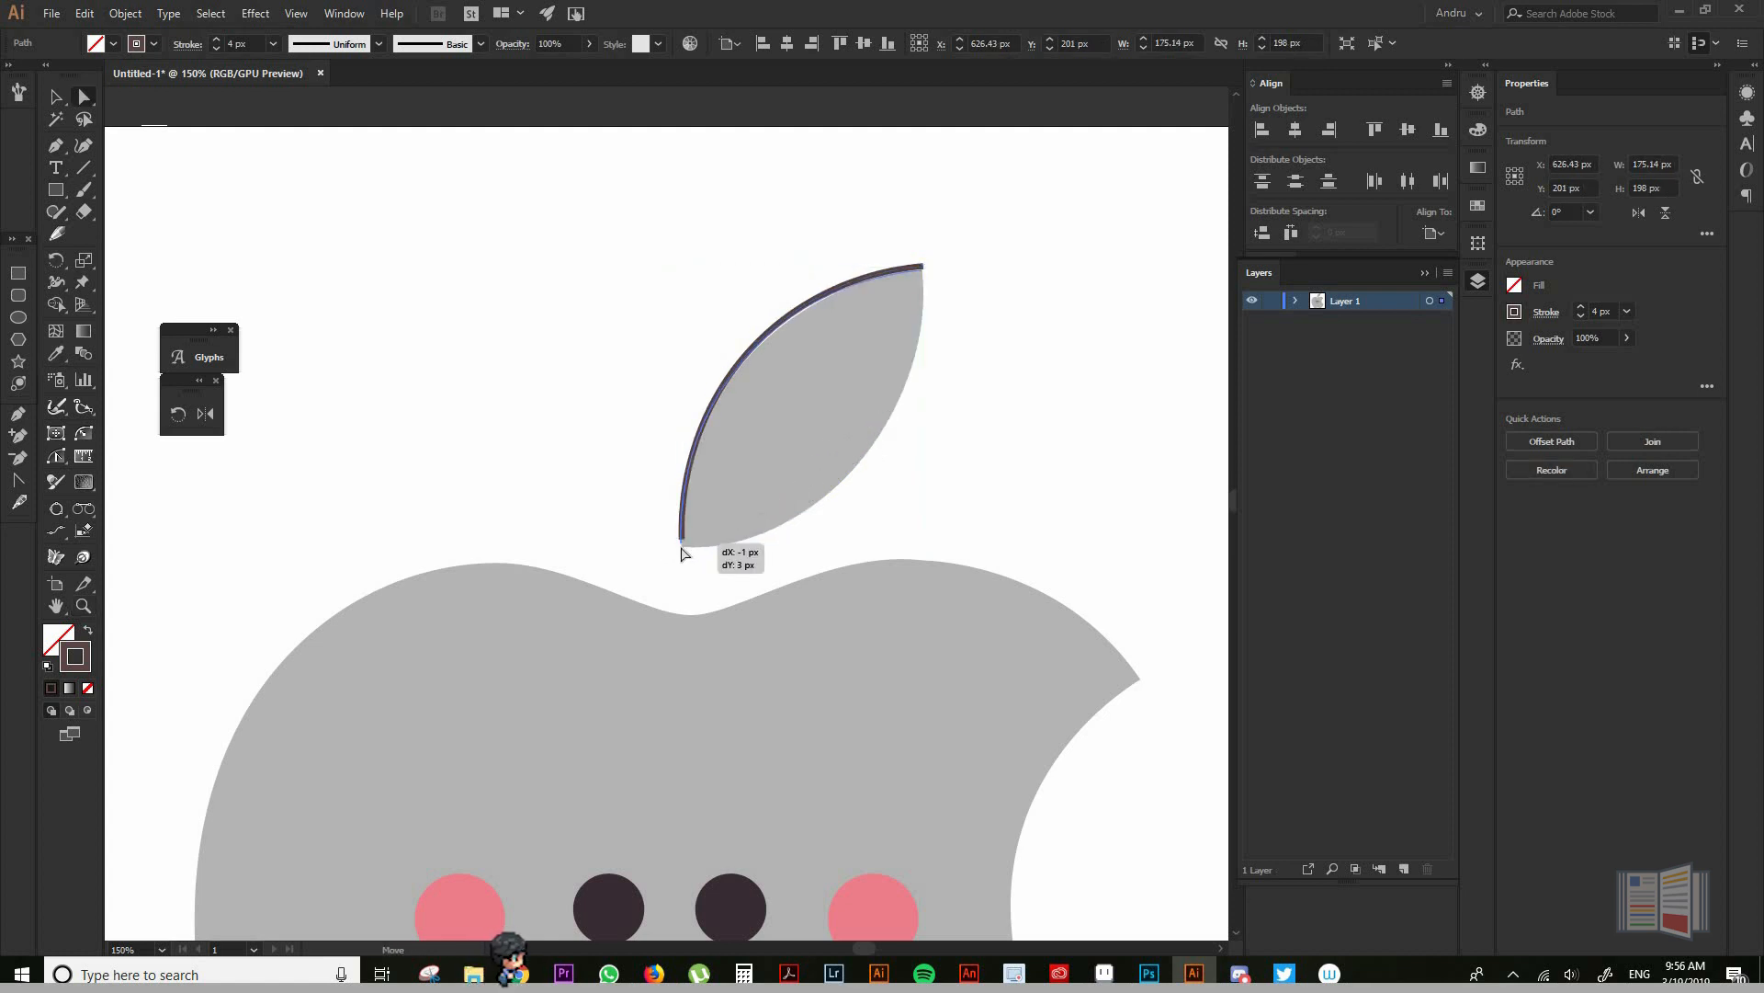
drag(681, 538, 680, 538)
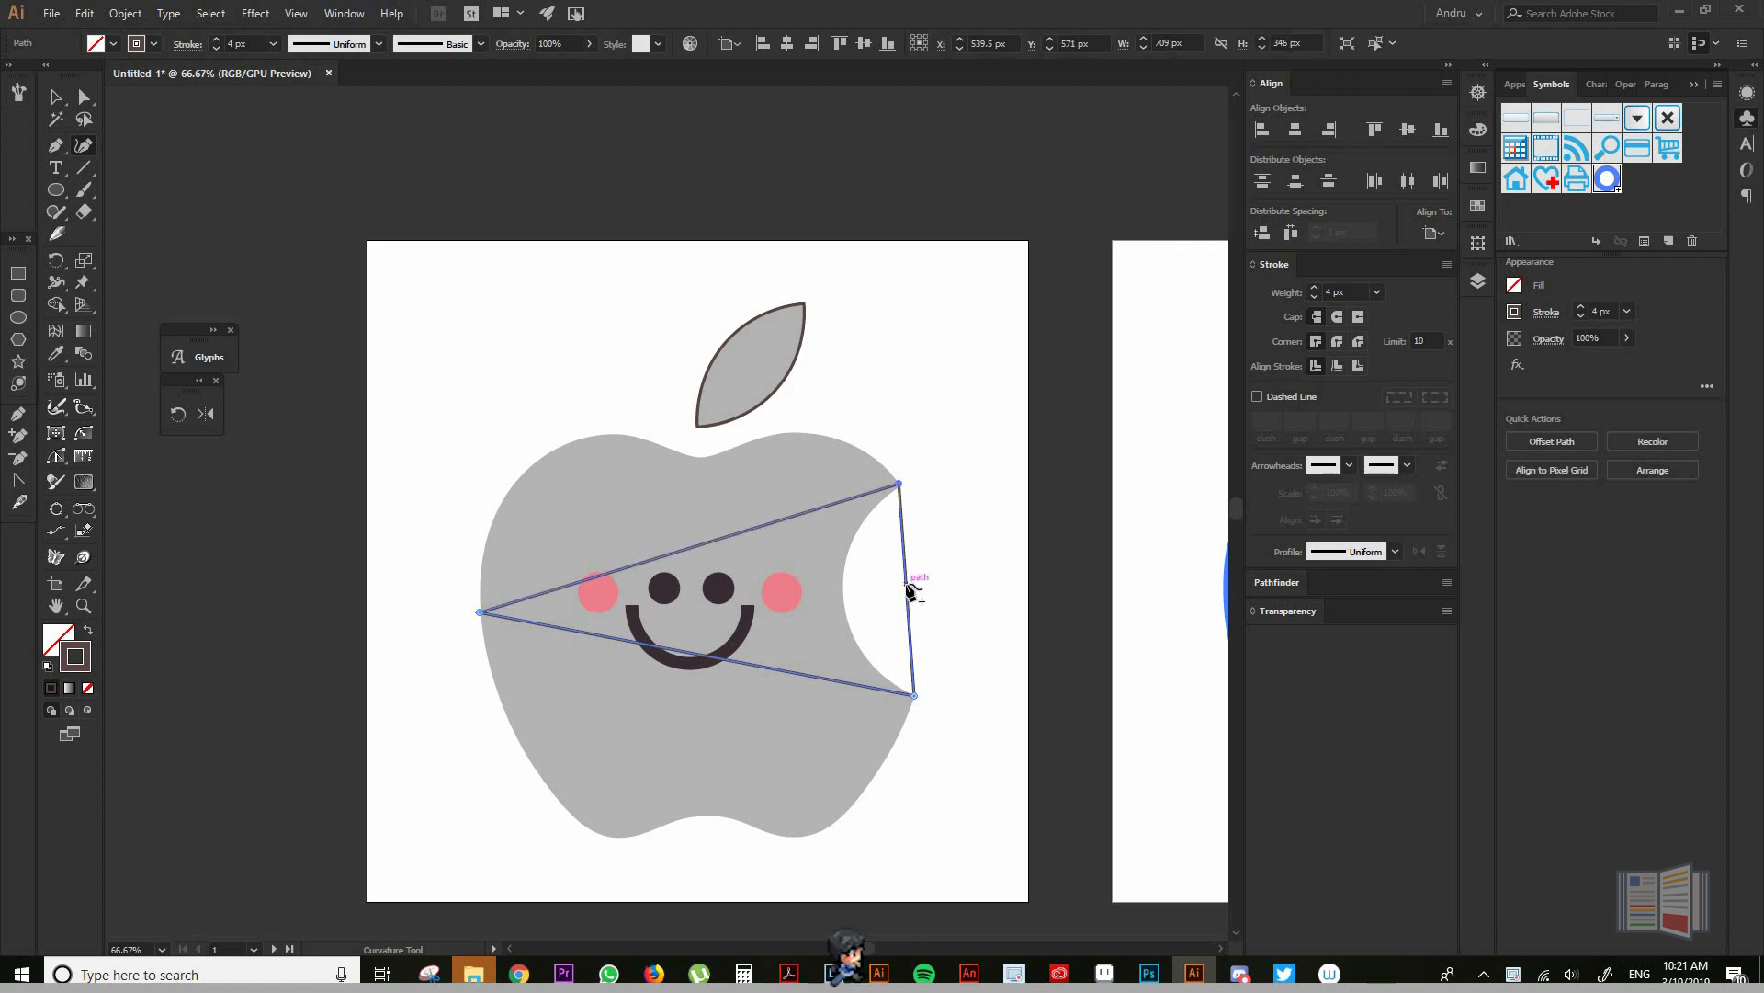
mouse_move(910, 627)
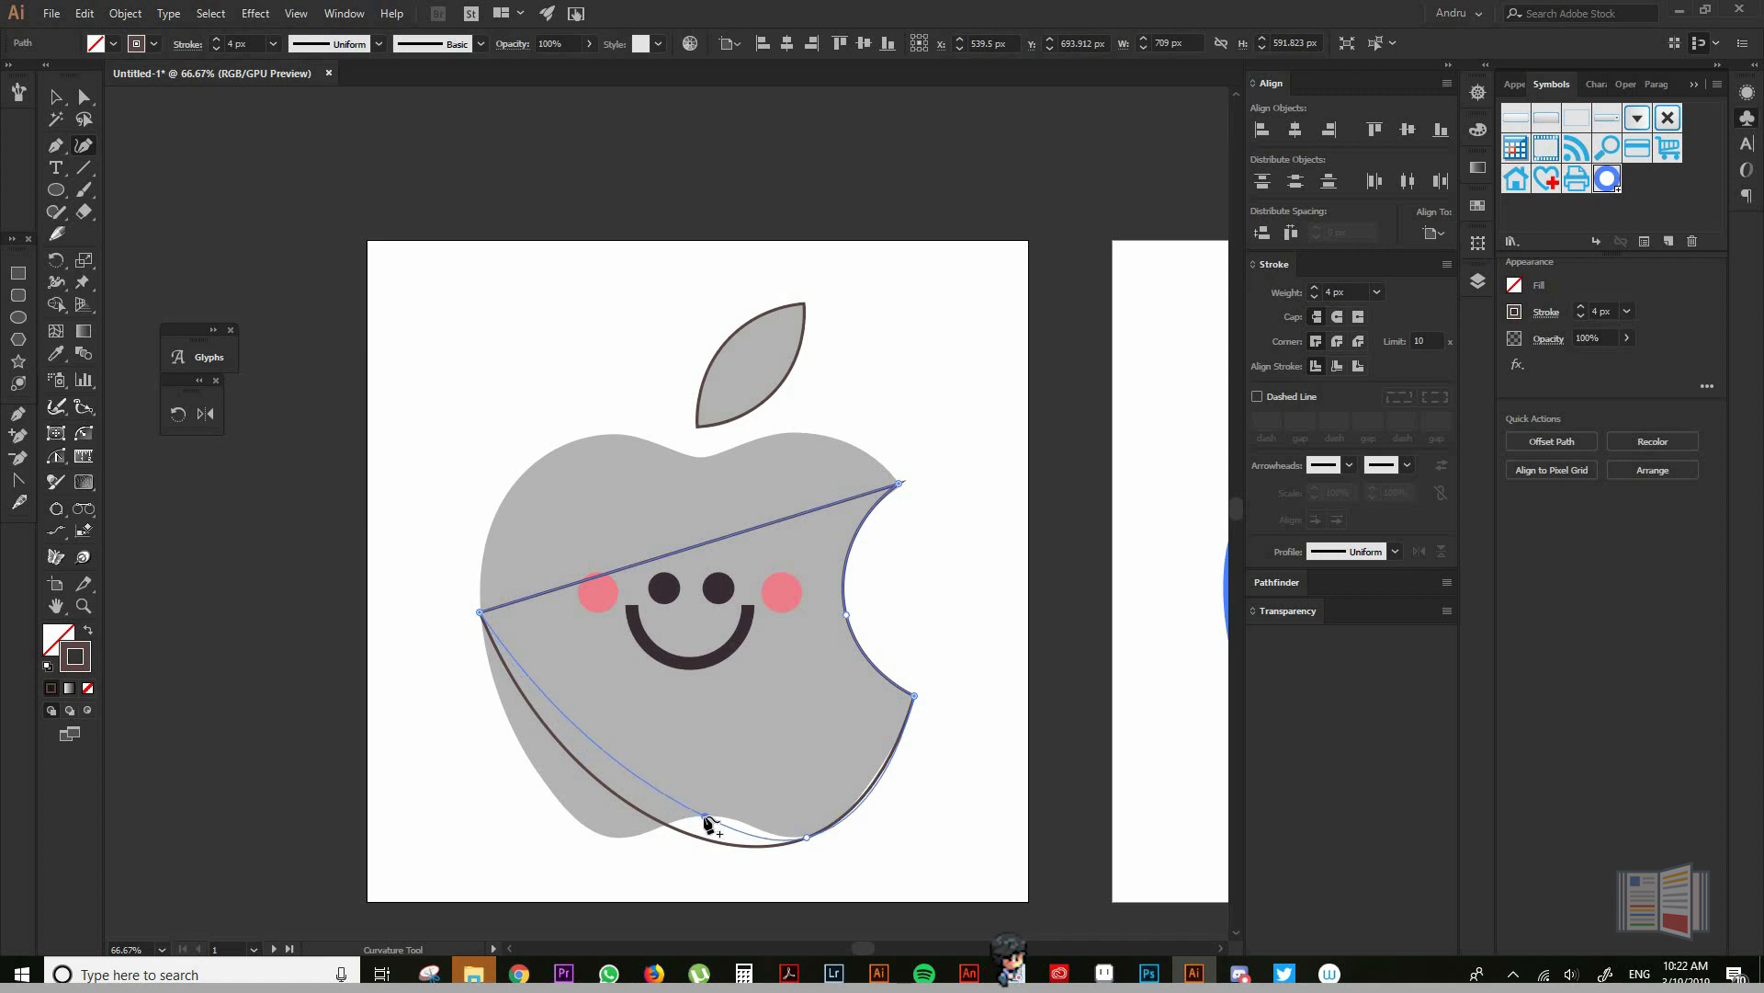
Bend the apple-body path to follow the apple's bottom edge.
drag(710, 821, 619, 841)
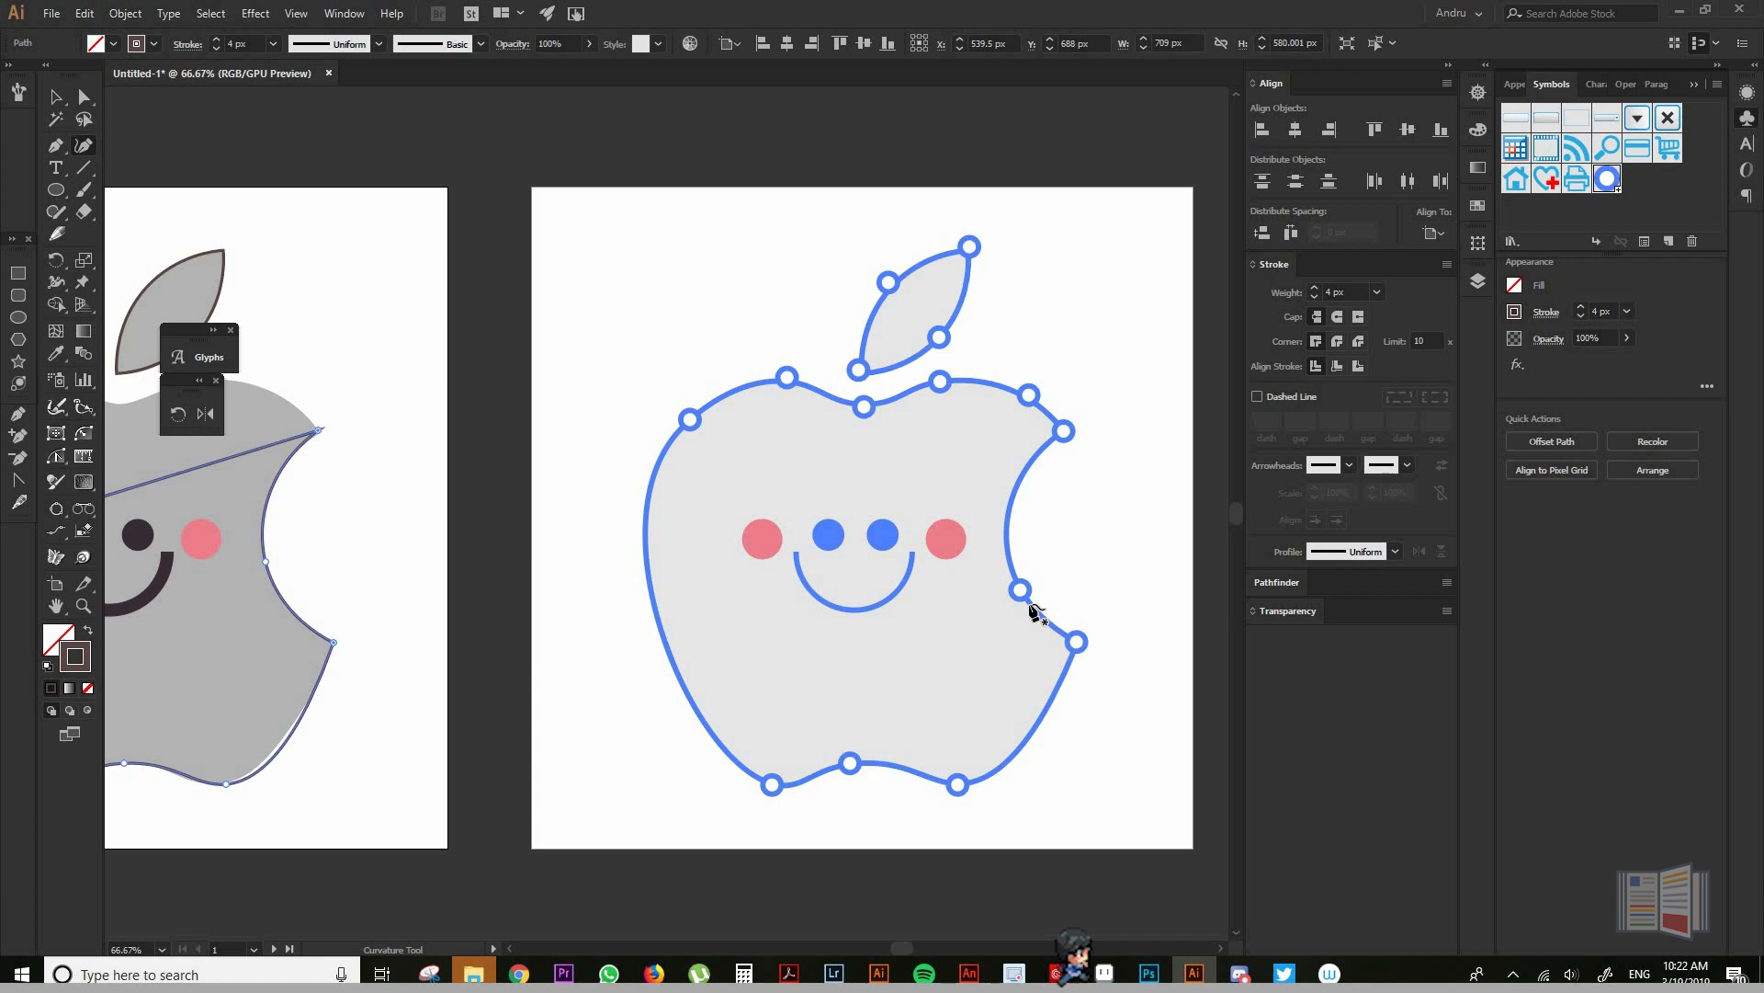
mouse_move(706, 462)
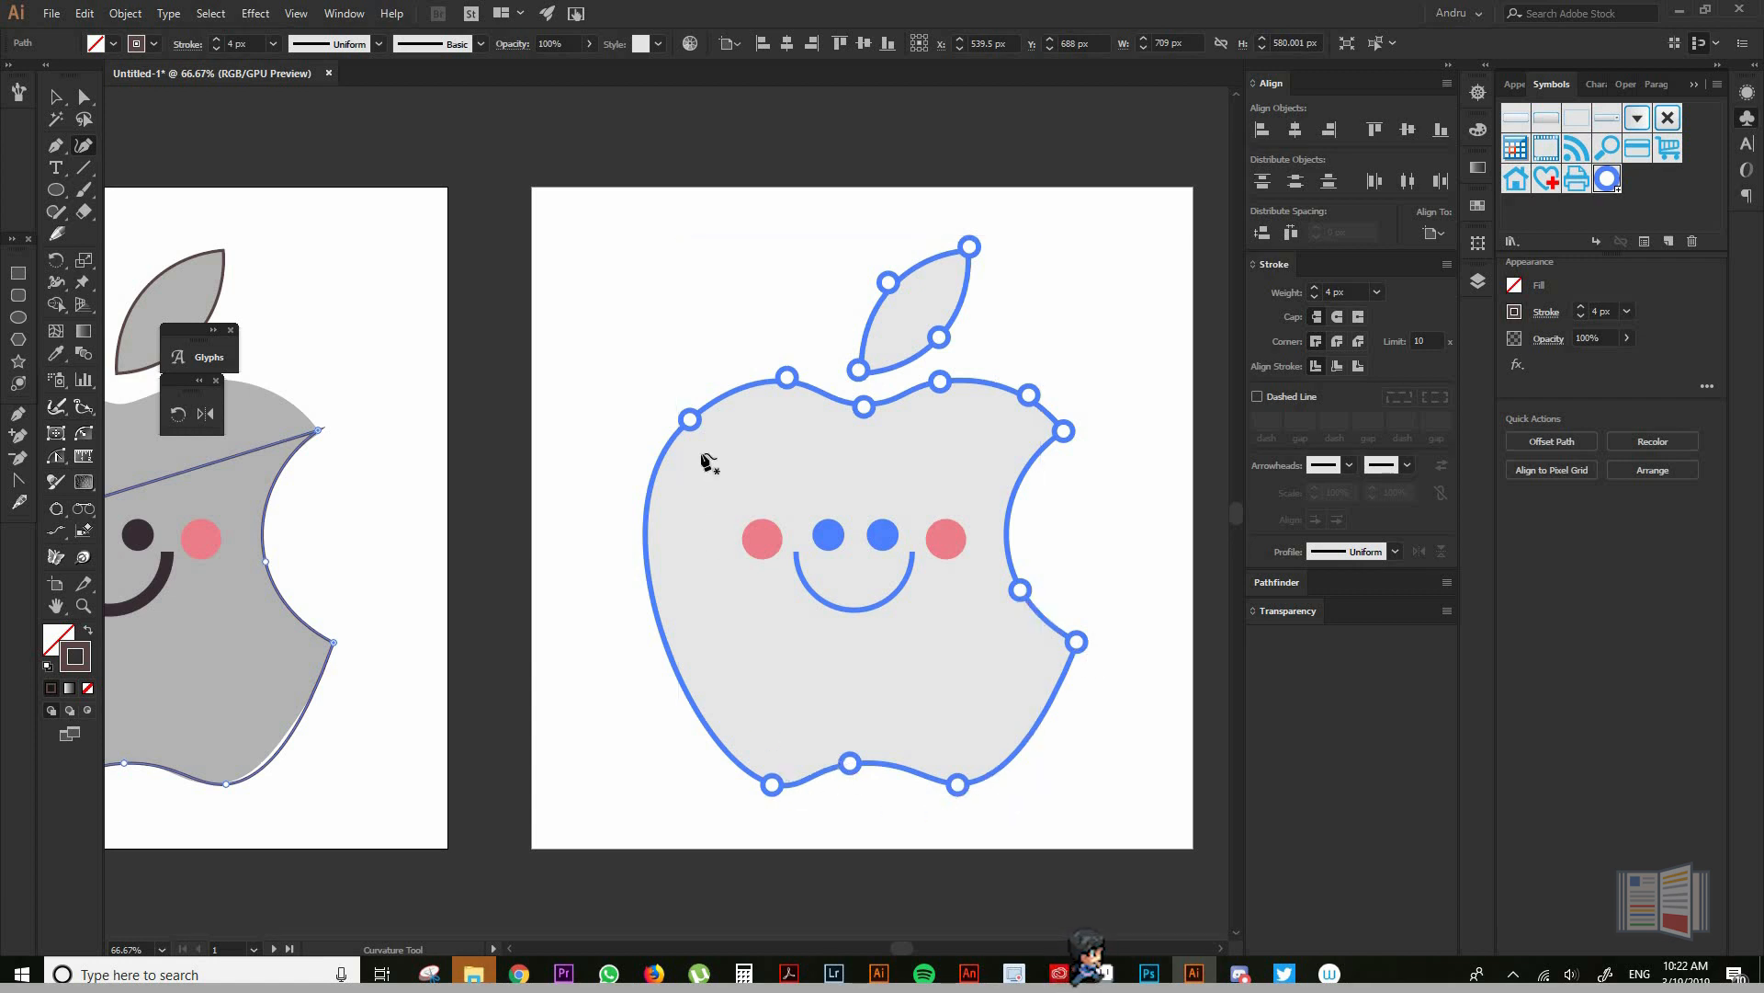
mouse_move(743, 641)
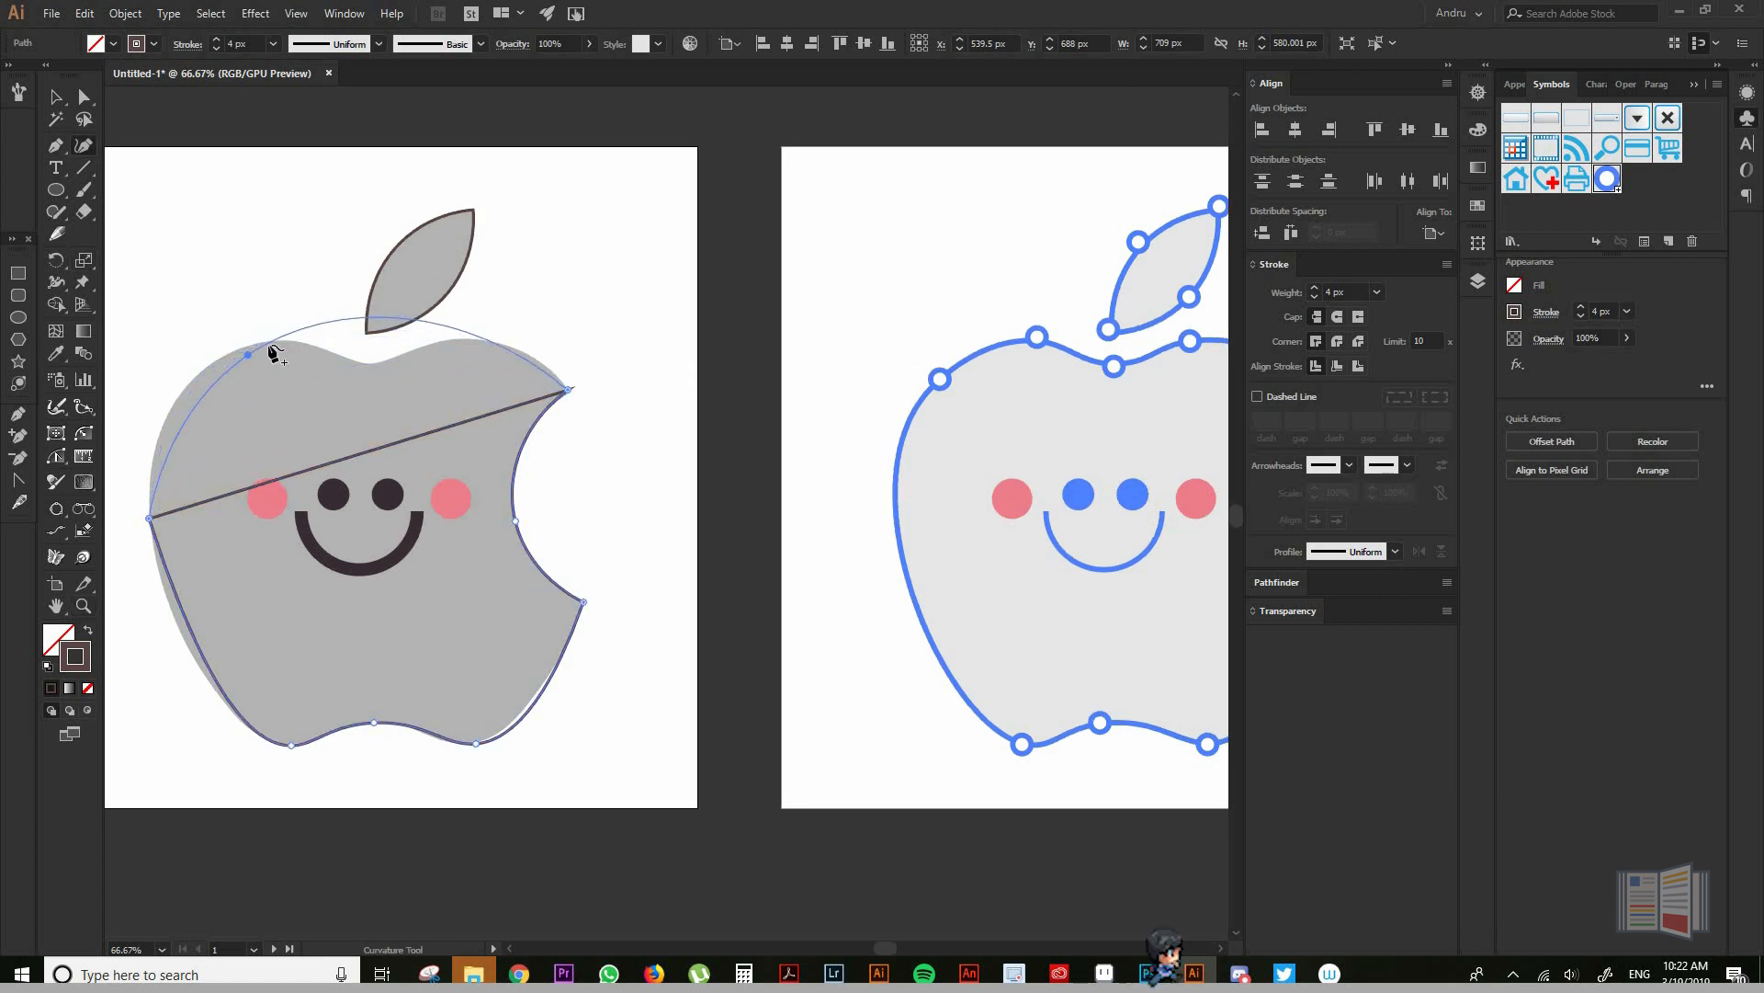
click(147, 518)
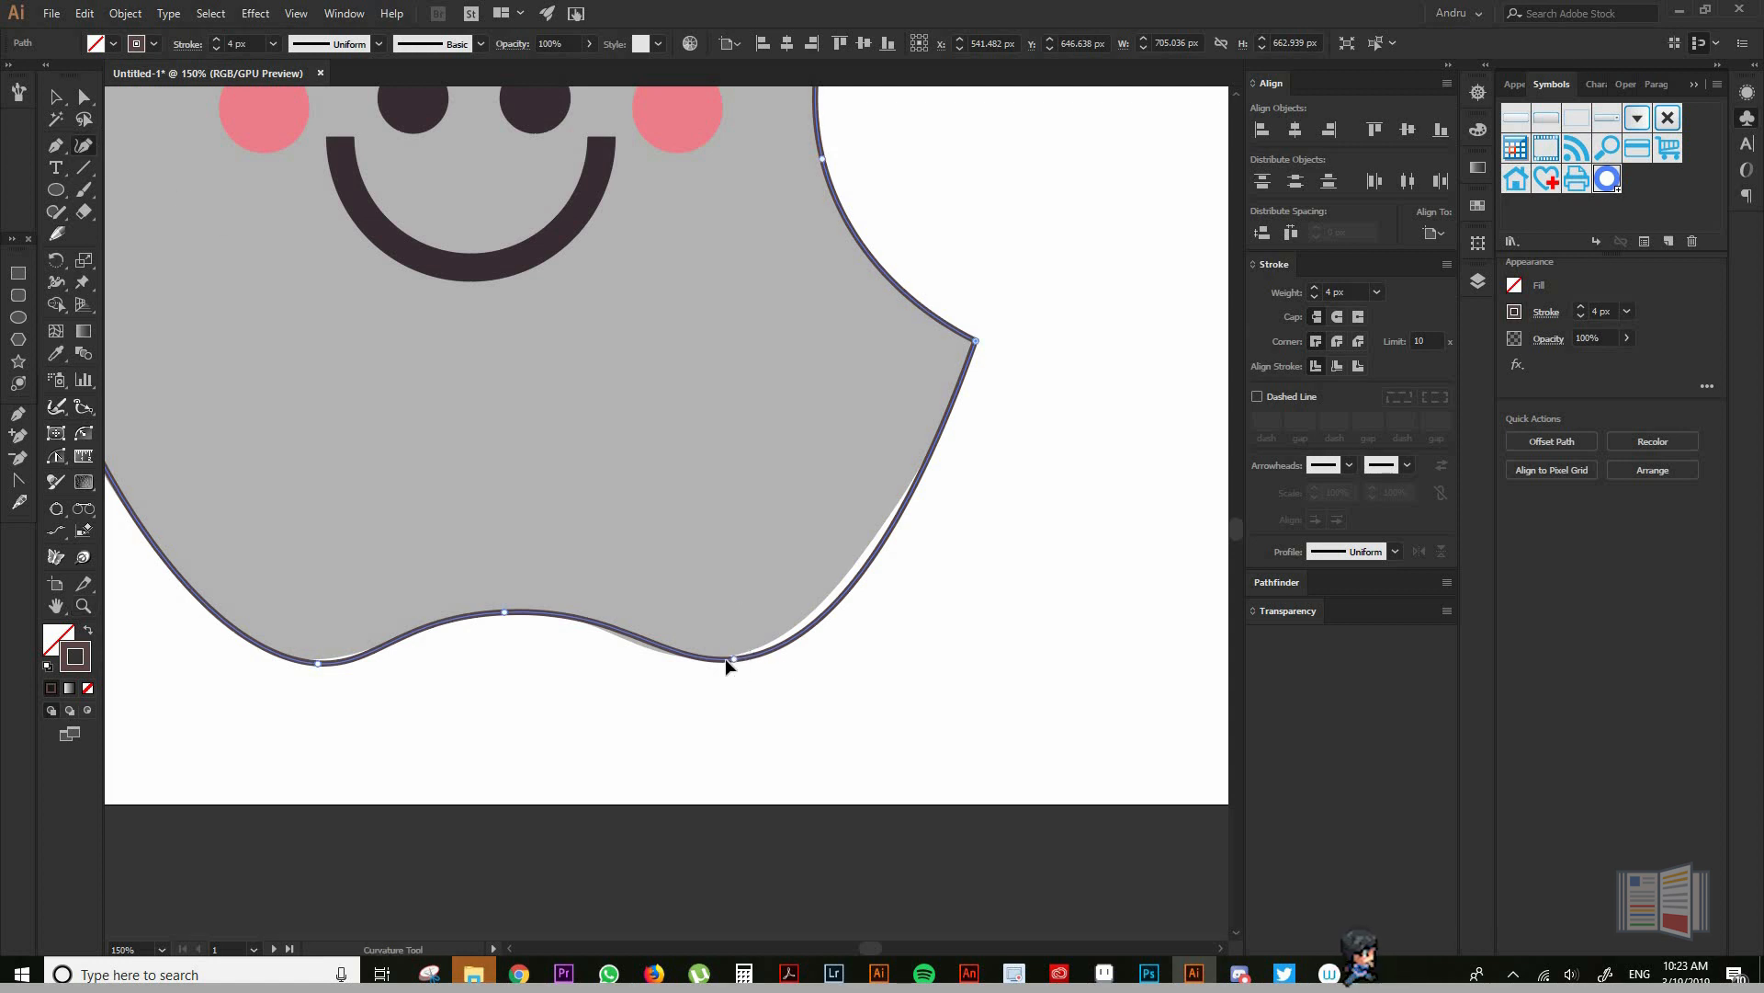
Refine the anchor at the bottom-right bump and check the wavy bottom curve.
click(730, 658)
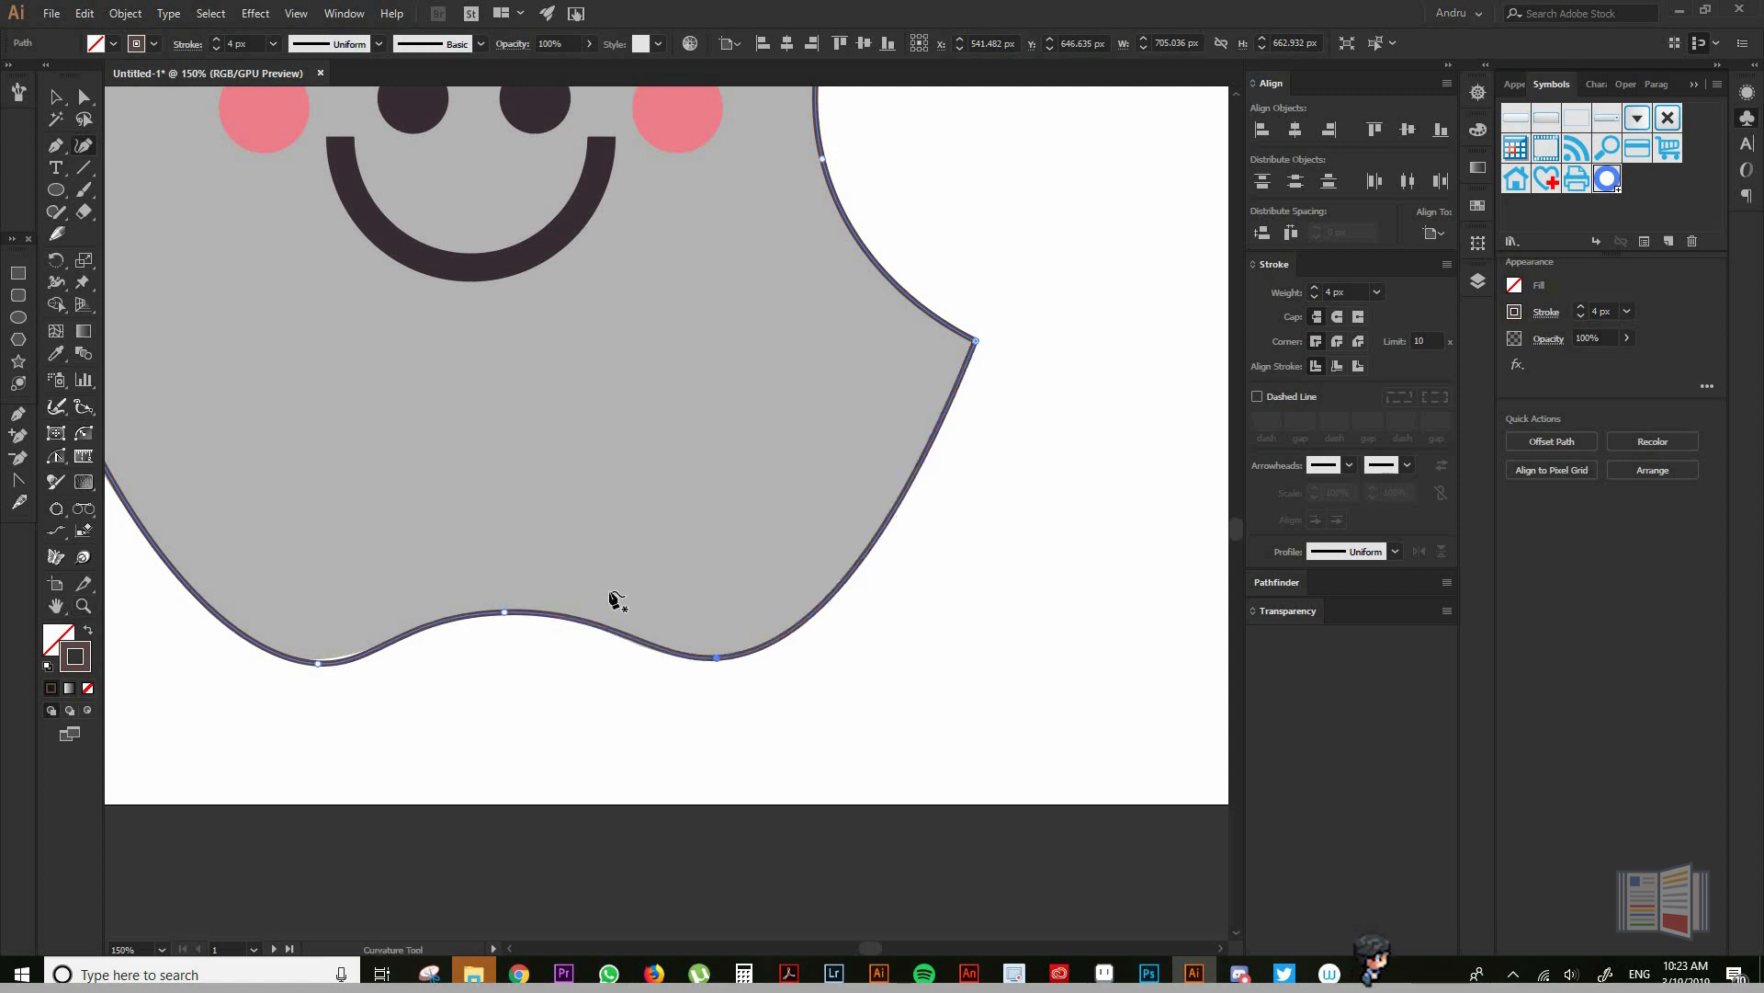
scroll(down, 3)
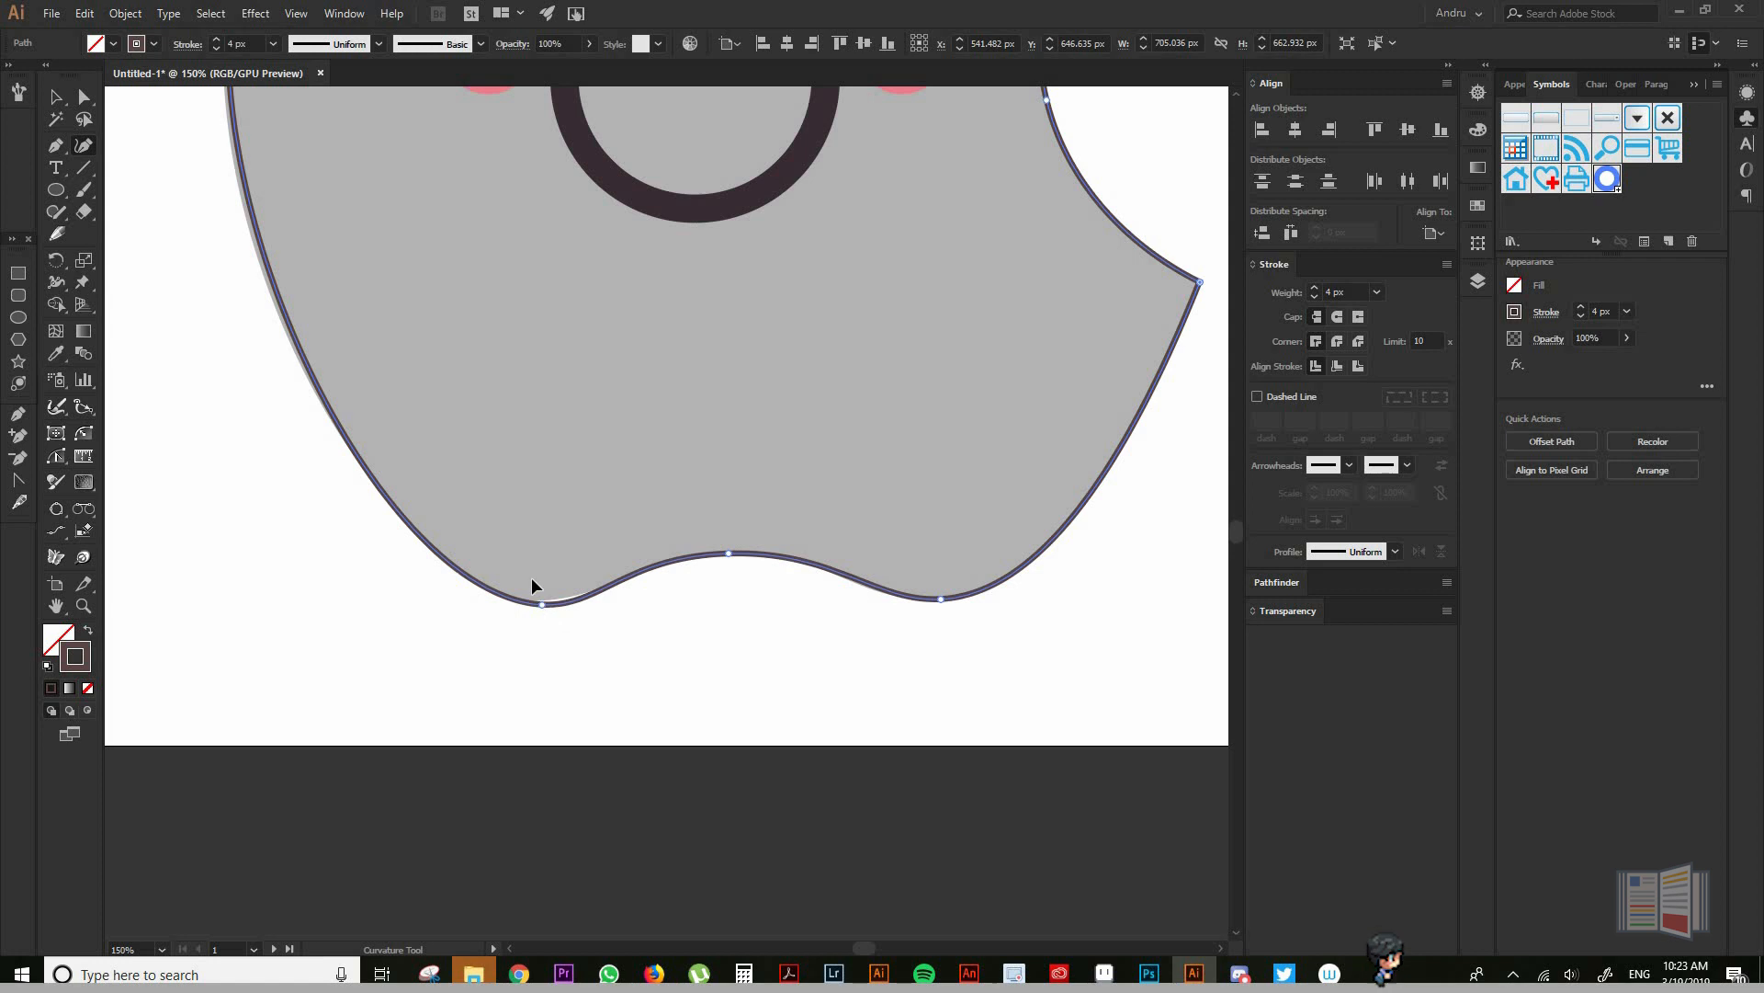